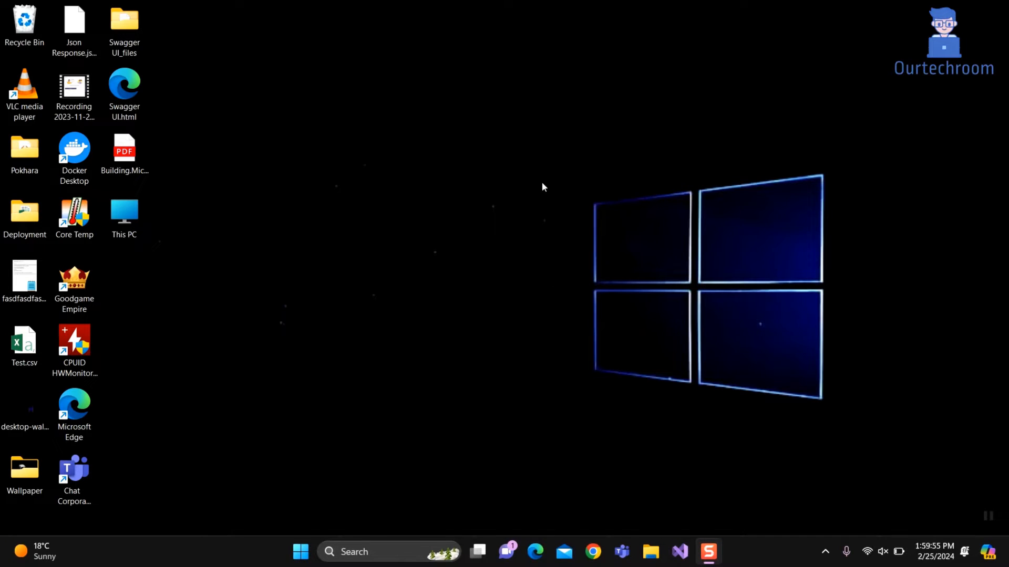
pyautogui.moveTo(413, 232)
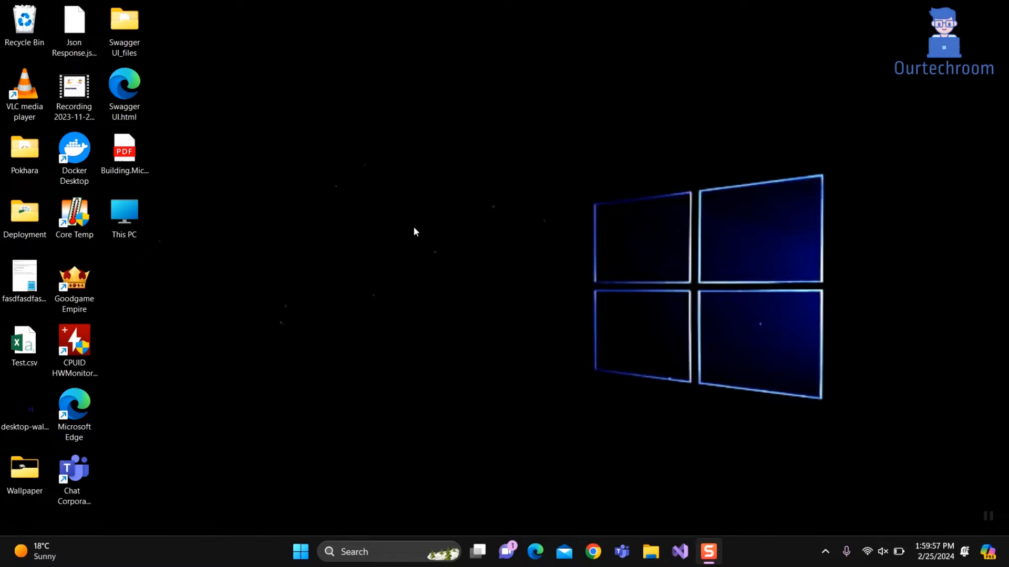
pyautogui.moveTo(460, 190)
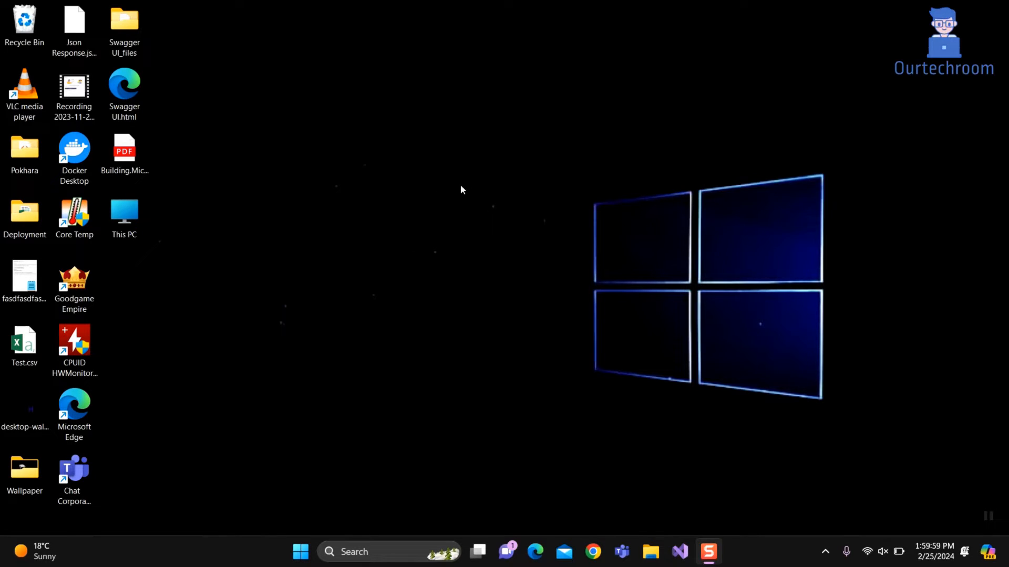
# Launch Control Panel from the taskbar search
pyautogui.click(386, 551)
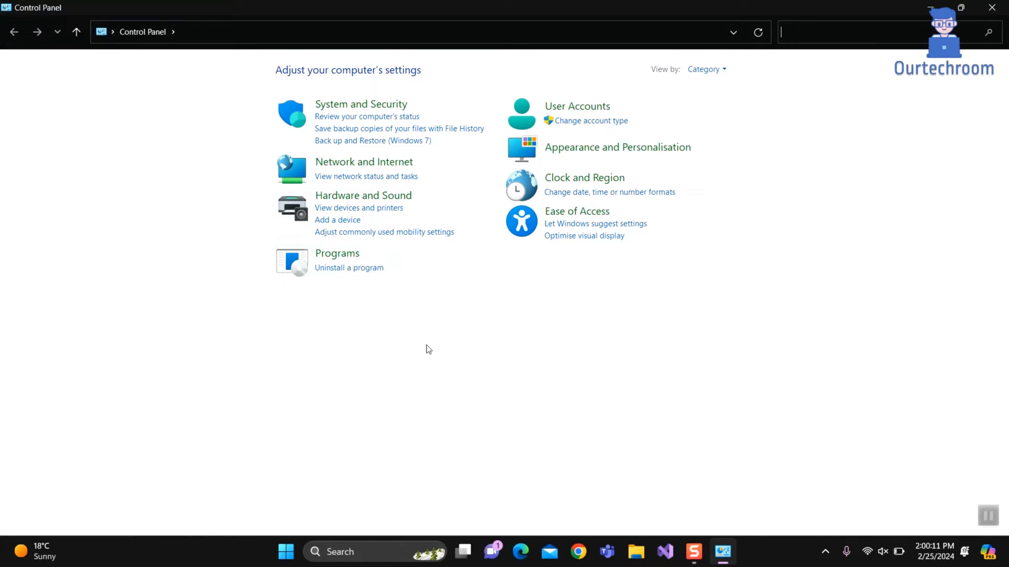
# Switch Control Panel's View by setting from Category to Large icons
pyautogui.click(705, 68)
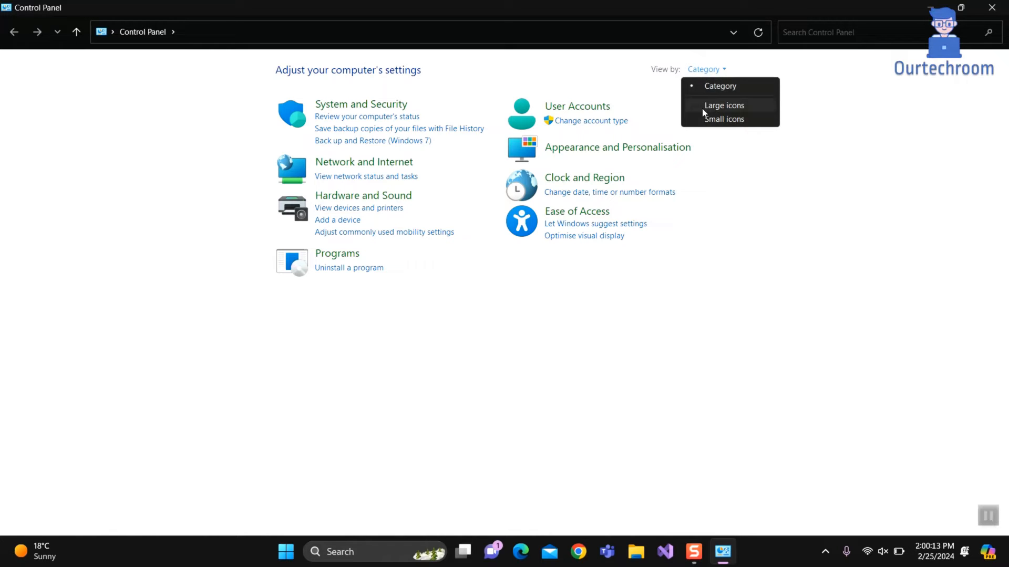
pyautogui.click(724, 105)
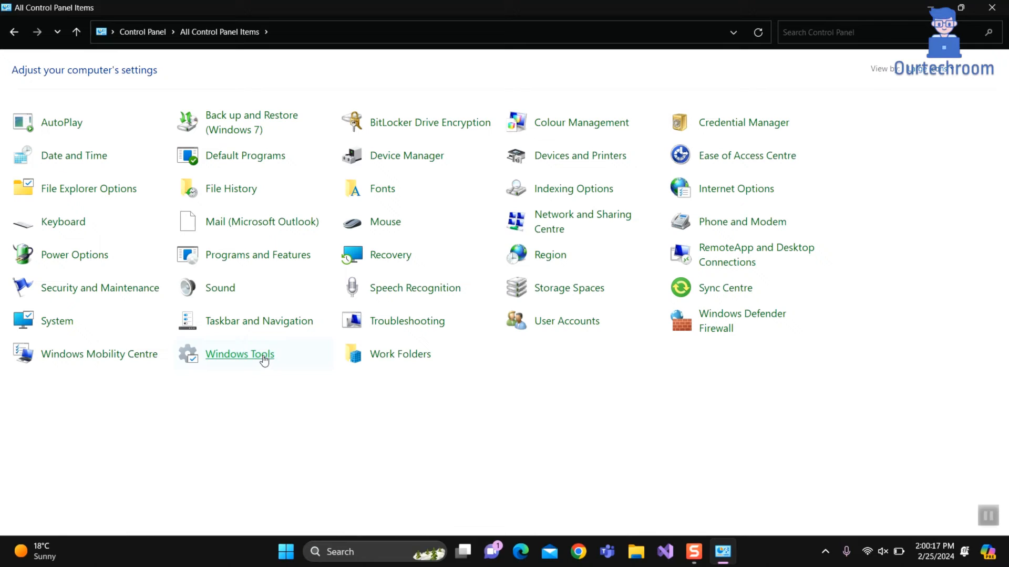
# Open Windows Tools from All Control Panel Items and select Computer Management
pyautogui.click(240, 353)
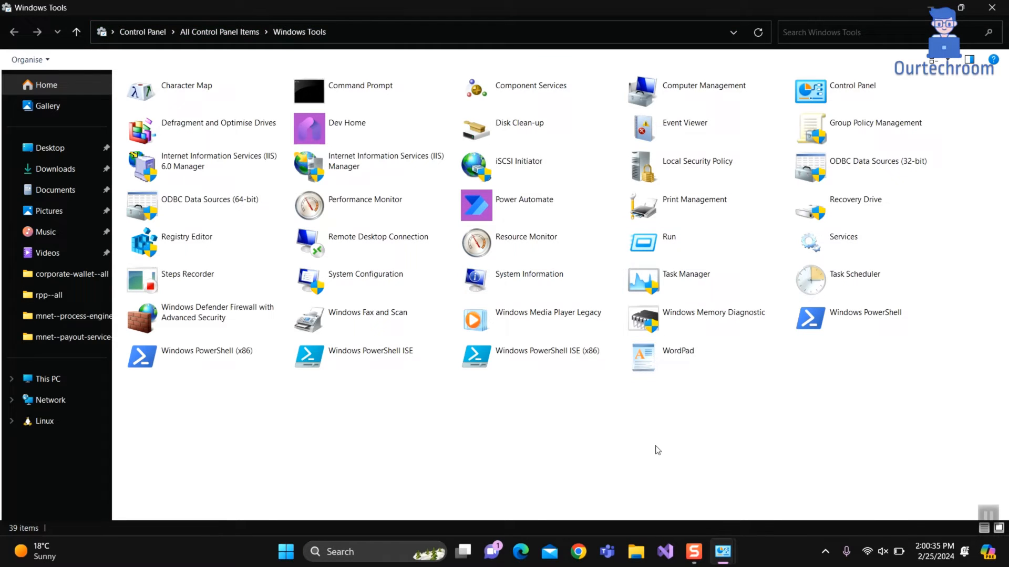
pyautogui.moveTo(567, 232)
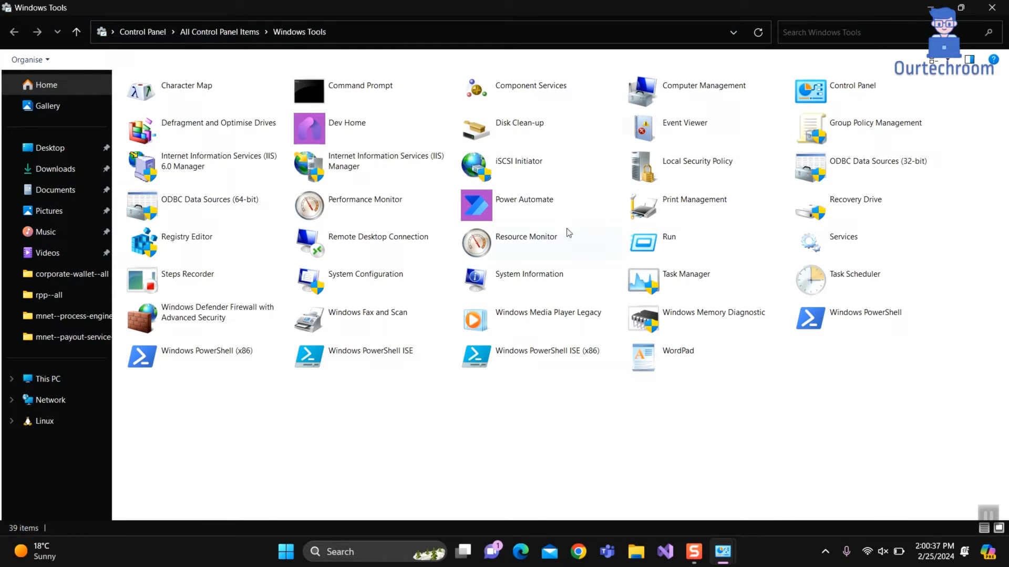
pyautogui.click(187, 90)
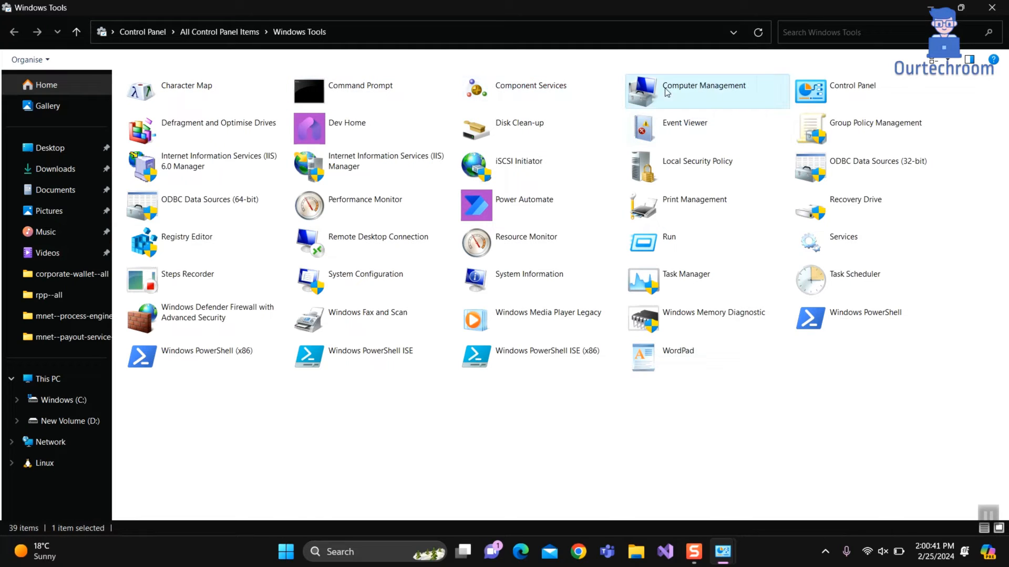
pyautogui.moveTo(899, 32)
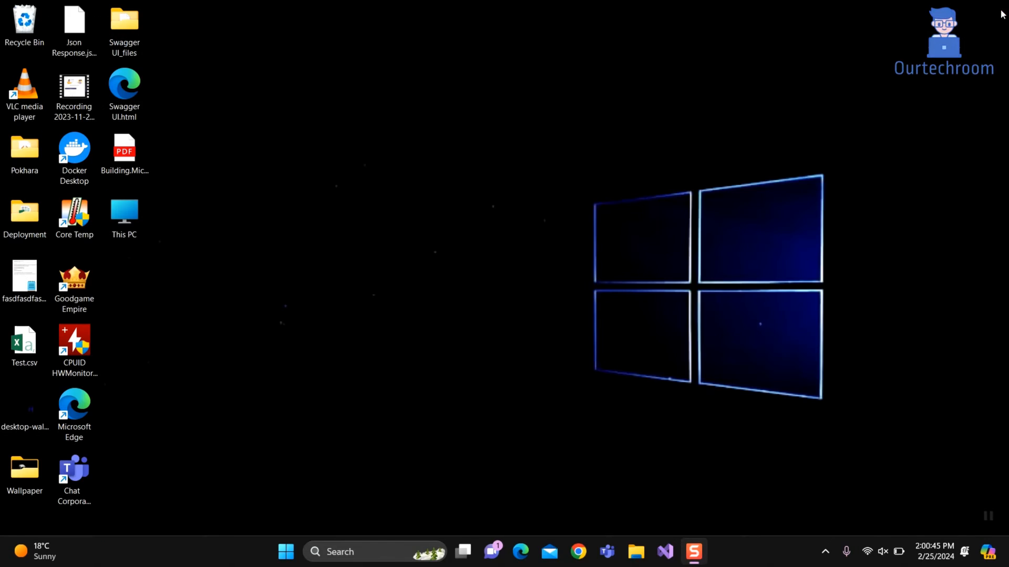
pyautogui.moveTo(466, 301)
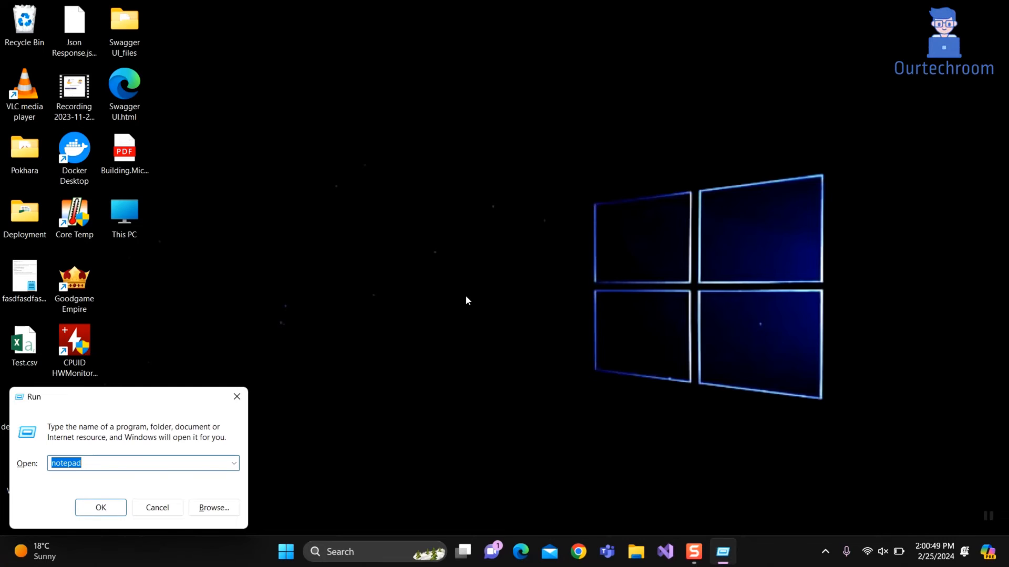
# Run 'control admintools' from the Run dialog
pyautogui.write('control adm')
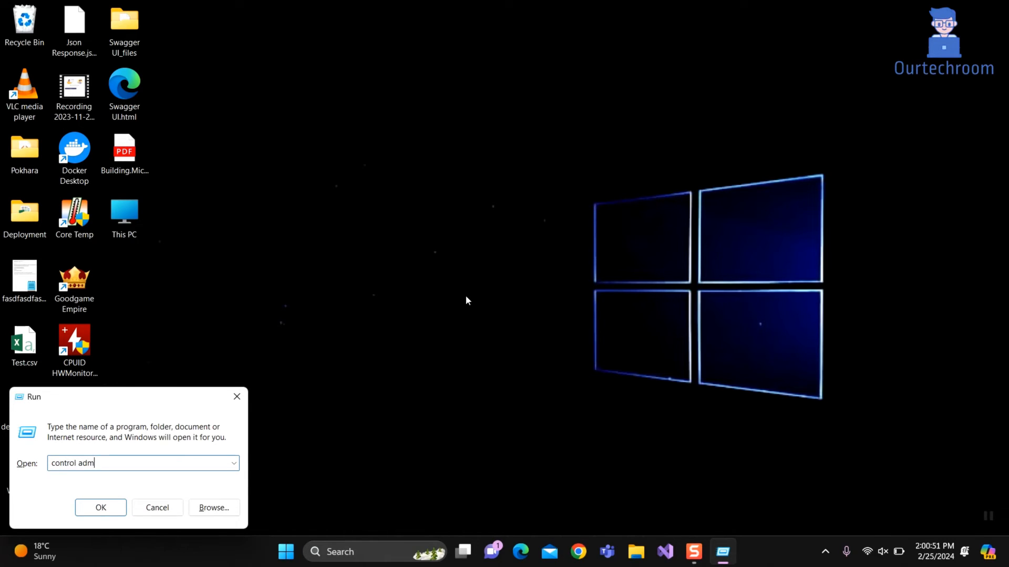
pyautogui.write('intoo')
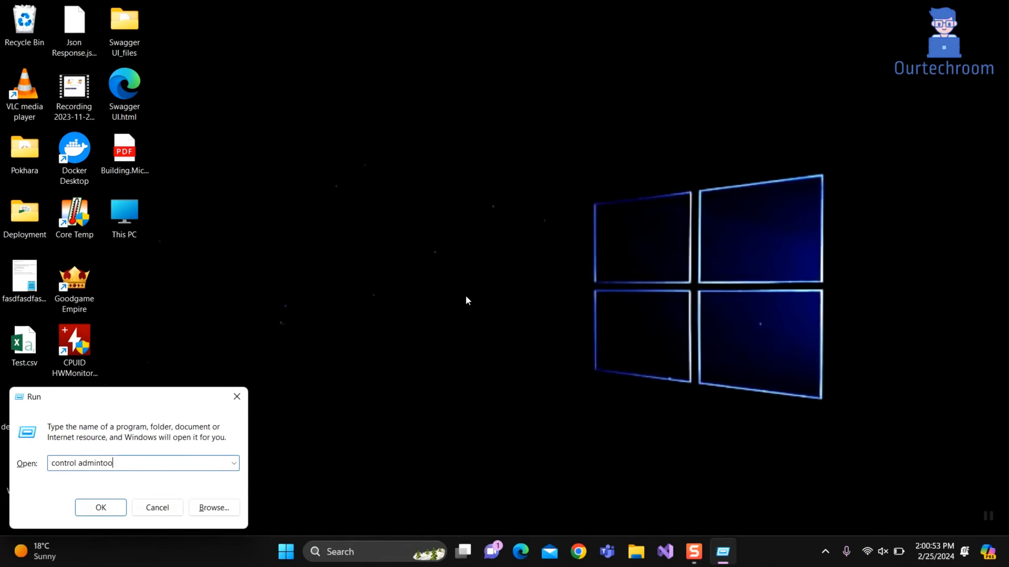
pyautogui.click(100, 507)
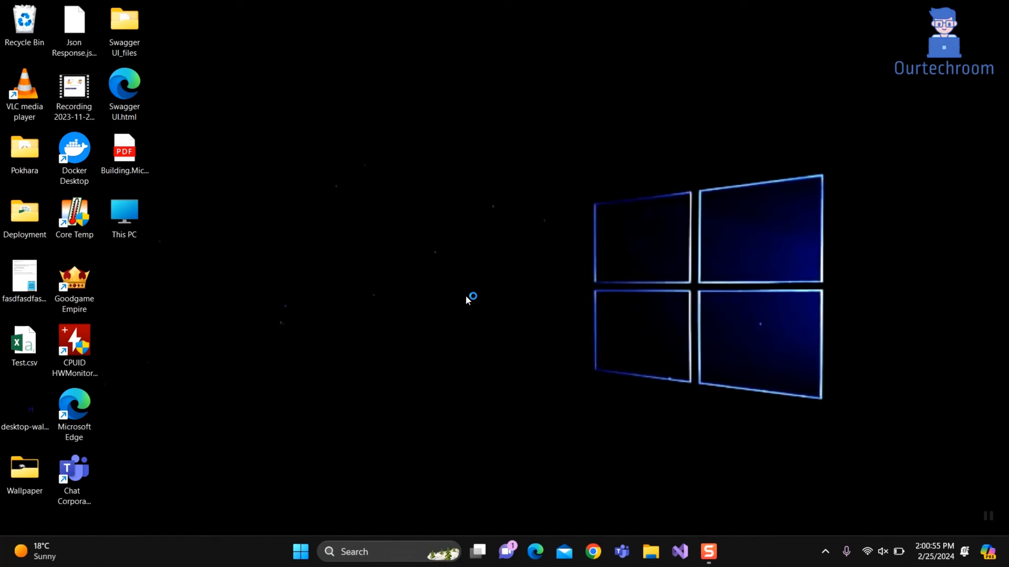